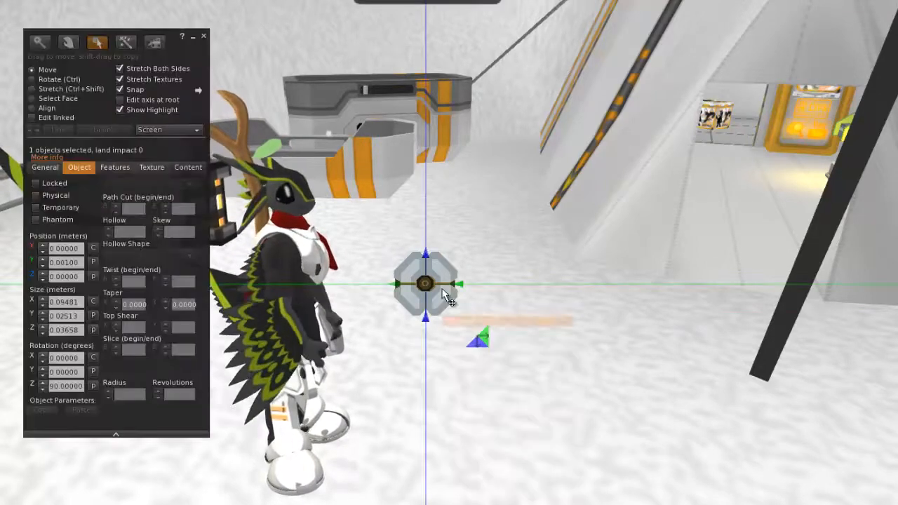
- Lift the small grey object high into the air, away from the avatar
{"action": "left_click_drag", "start_coordinate": [424, 284], "coordinate": [744, 284]}
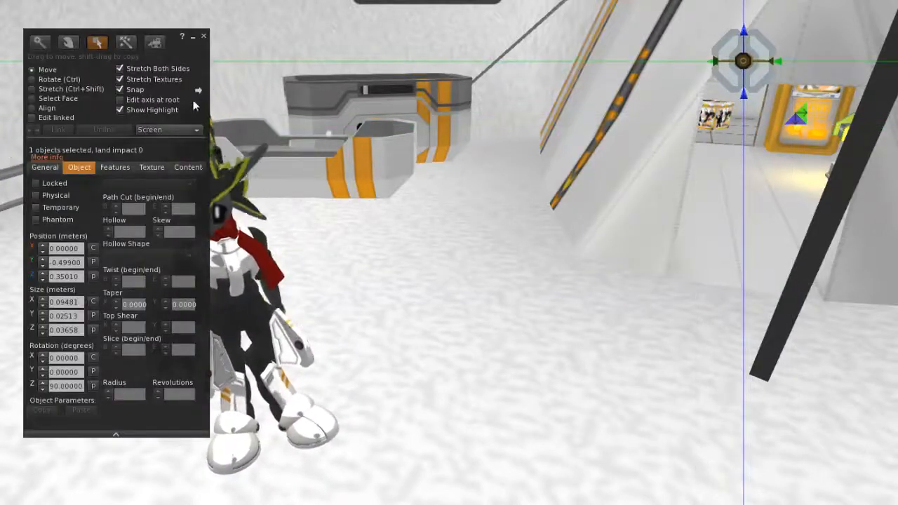
{"action": "left_click", "coordinate": [202, 35]}
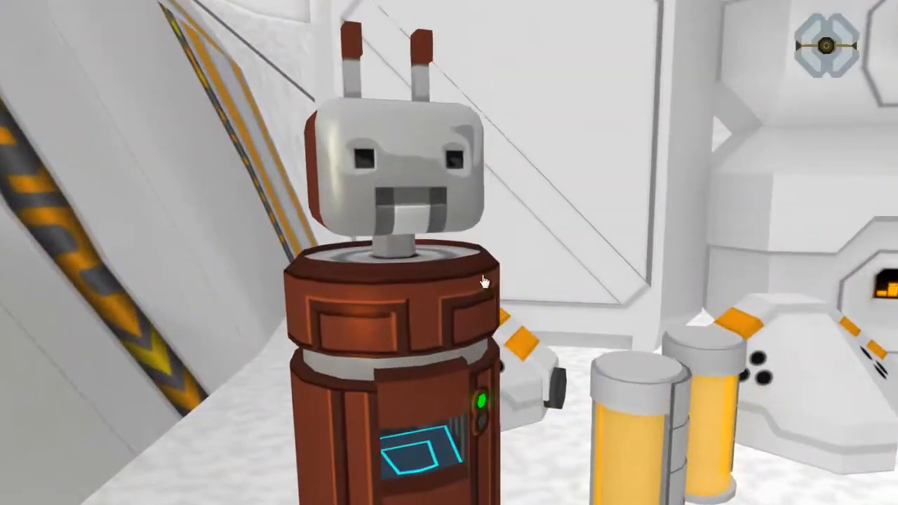
- Use the robot's repaint menu to choose Green and confirm repainting the hoverbike
{"action": "left_click", "coordinate": [480, 281]}
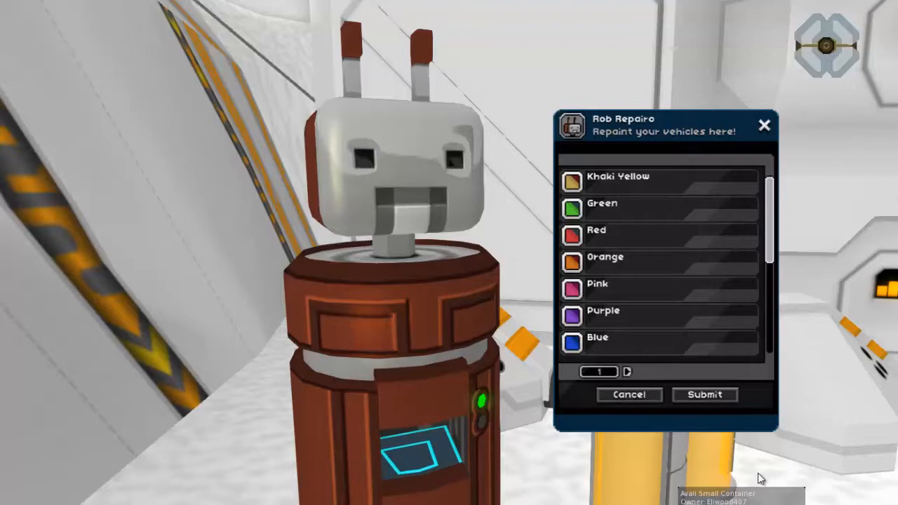
{"action": "mouse_move", "coordinate": [759, 314]}
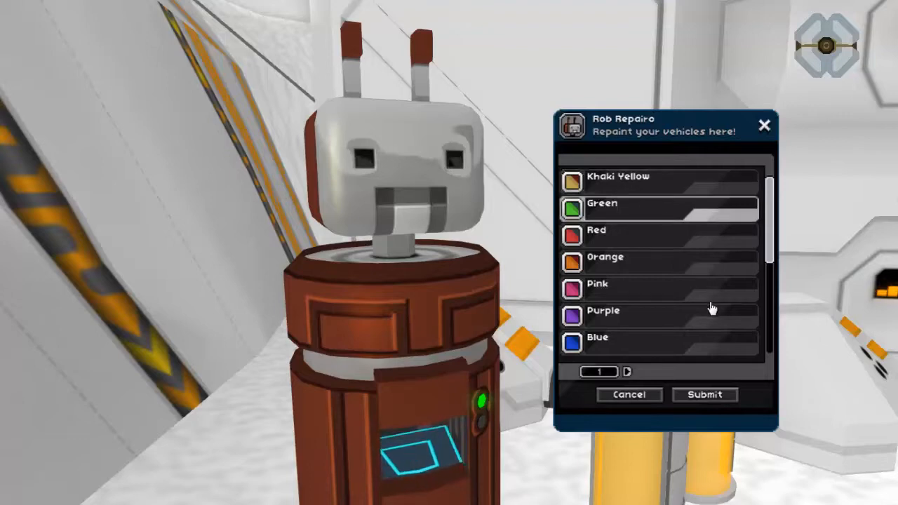
{"action": "left_click", "coordinate": [660, 230]}
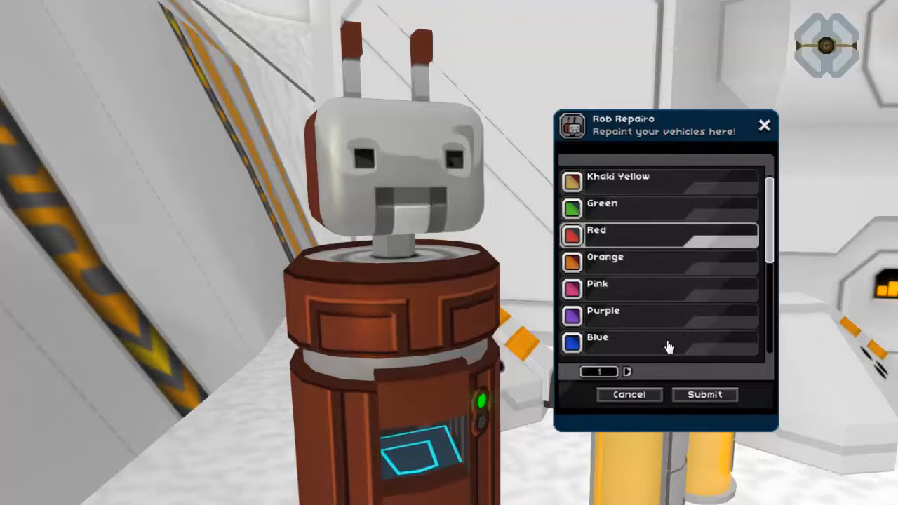
{"action": "left_click", "coordinate": [628, 372]}
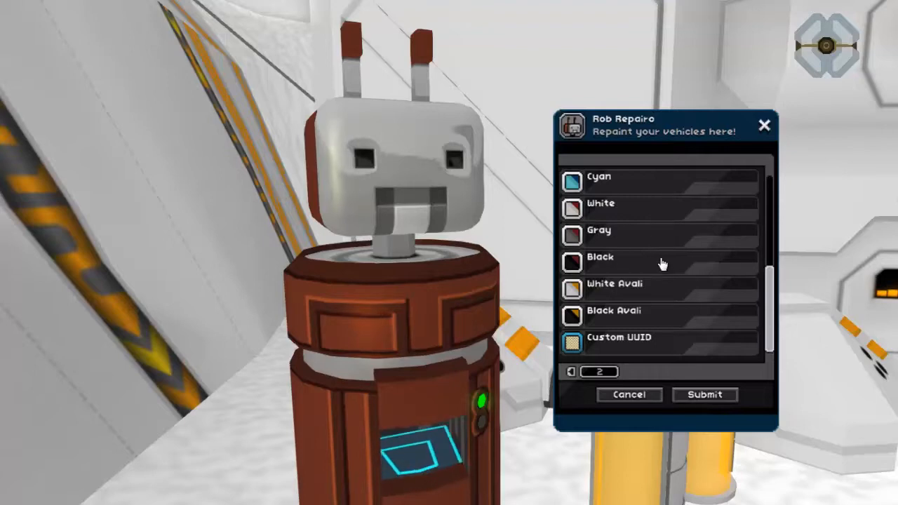
{"action": "mouse_move", "coordinate": [666, 354]}
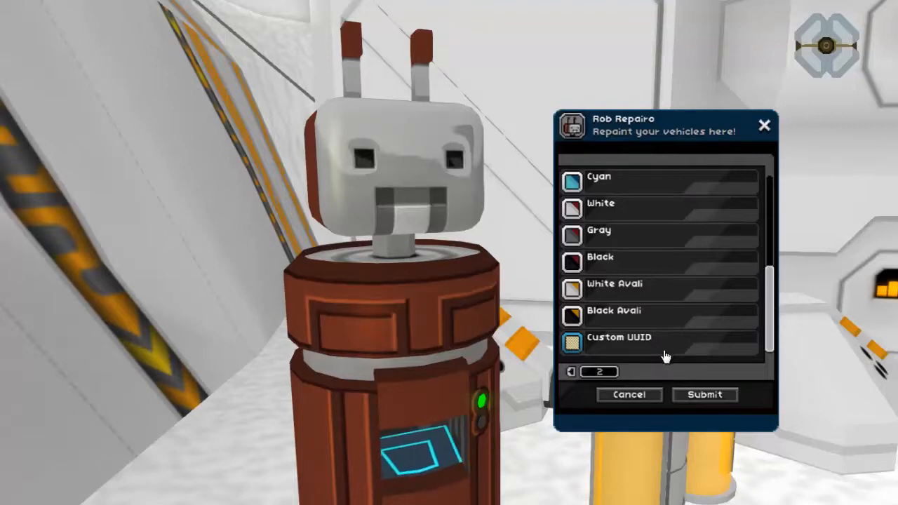
{"action": "left_click", "coordinate": [573, 337]}
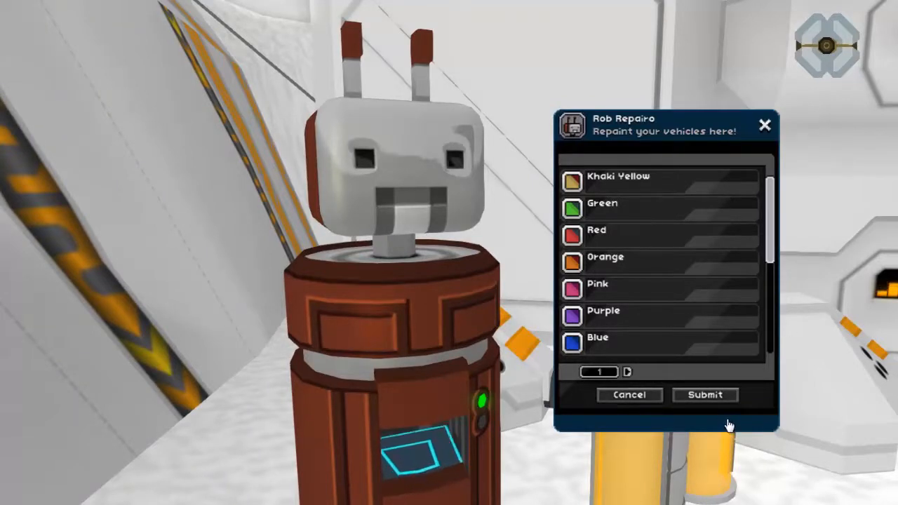
{"action": "left_click", "coordinate": [660, 203]}
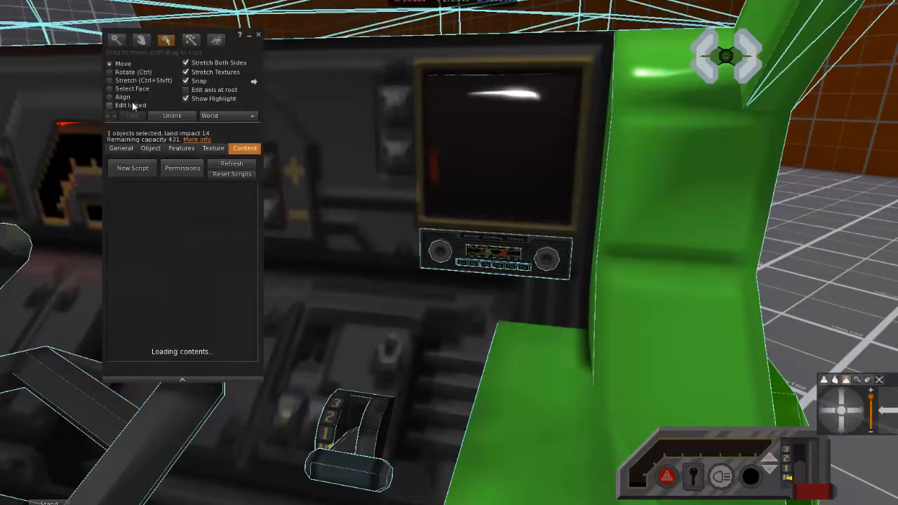
- Bring up the hoverbike's build contents for inspection
{"action": "left_click", "coordinate": [110, 104]}
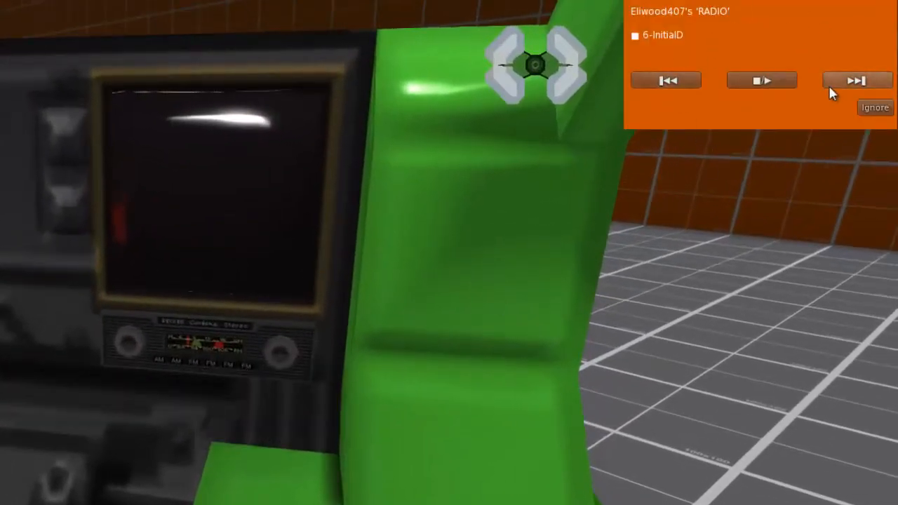
- Step through the radio tracks past Planetarium and back to play 1-Desert Exploration
{"action": "left_click", "coordinate": [853, 78]}
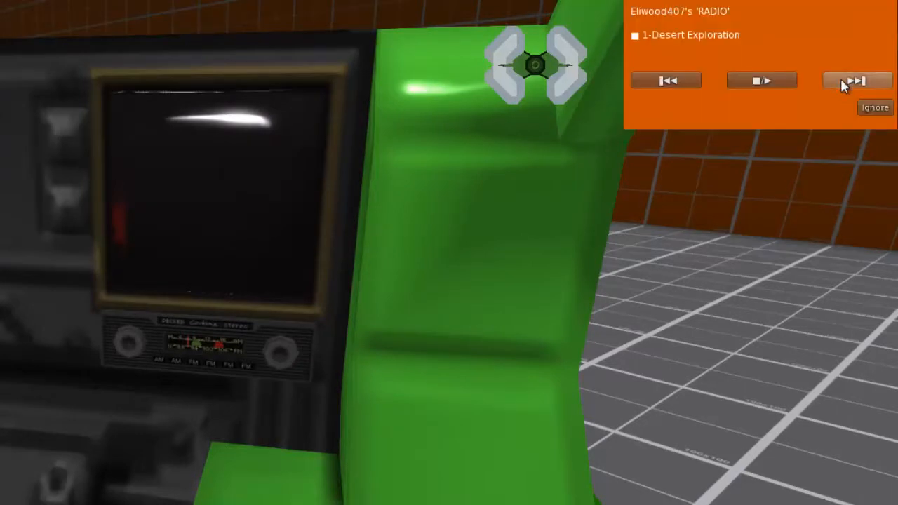
{"action": "left_click", "coordinate": [850, 79]}
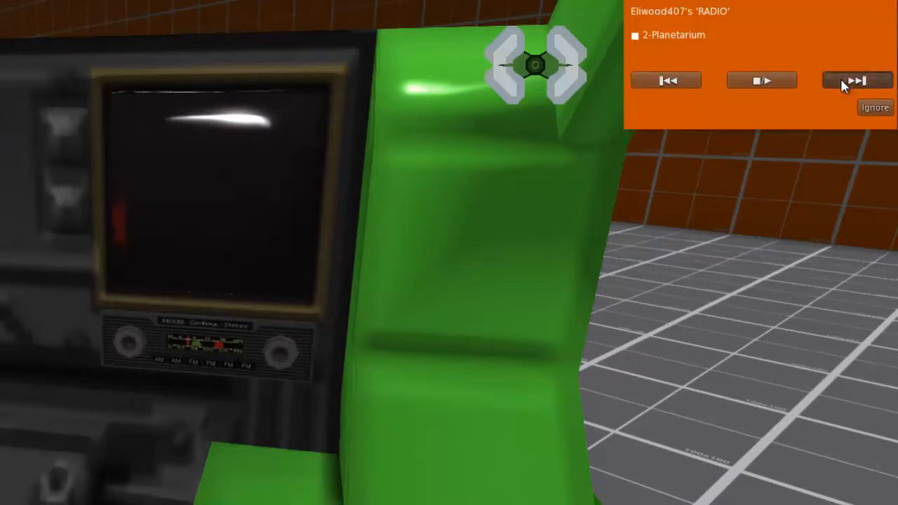
{"action": "left_click", "coordinate": [854, 78]}
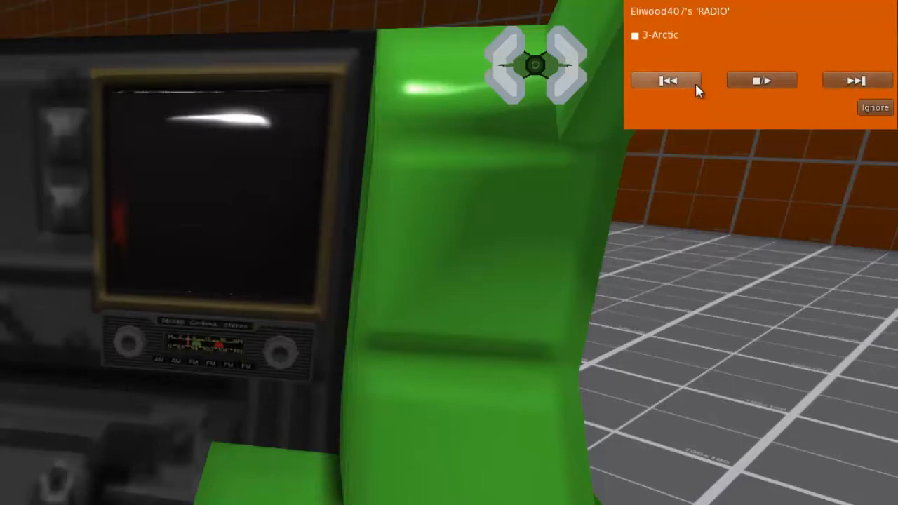
{"action": "left_click", "coordinate": [666, 79]}
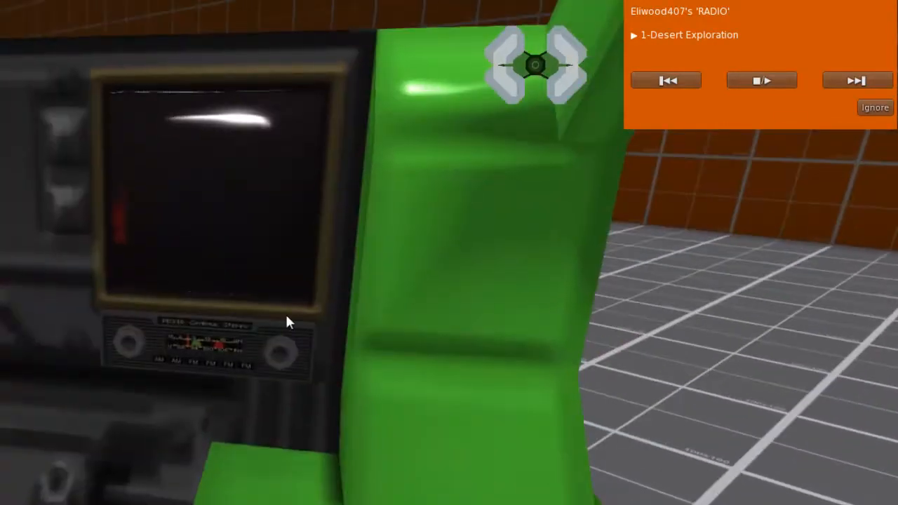
{"action": "mouse_move", "coordinate": [835, 98]}
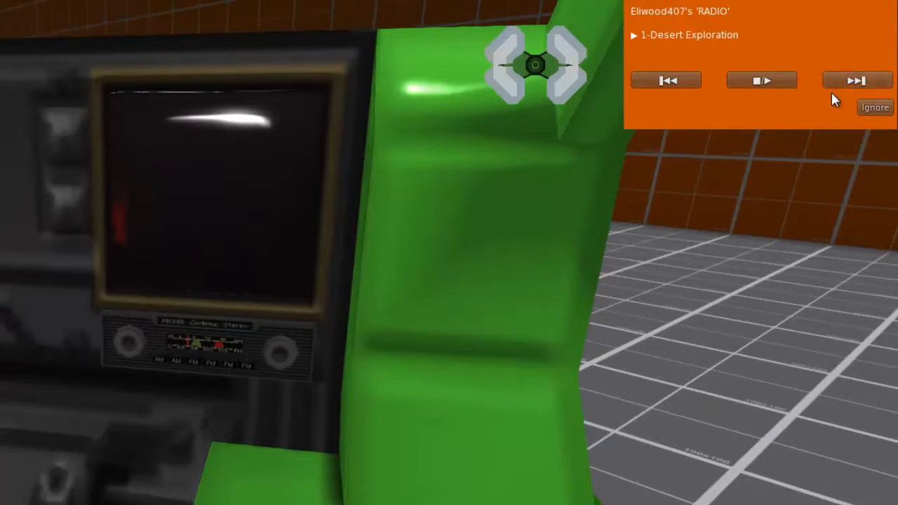